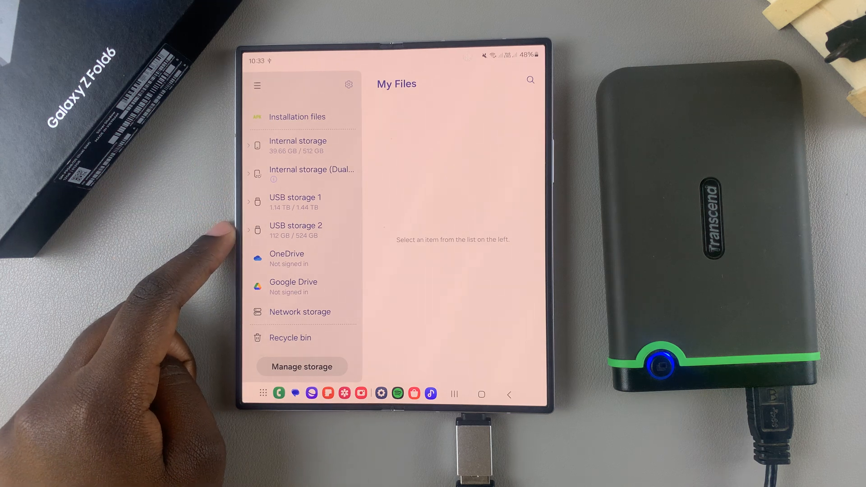
Open USB storage 1 and unmount it from its options menu
{"action": "left_click", "coordinate": [296, 201]}
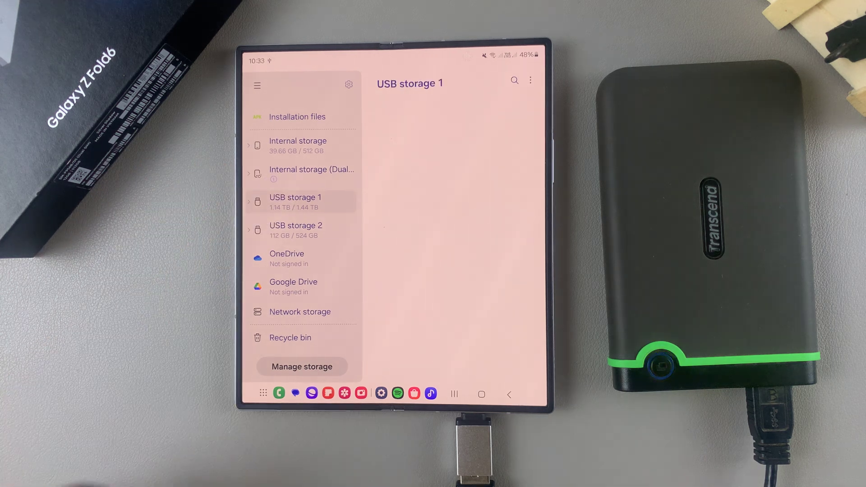
{"action": "left_click", "coordinate": [296, 201]}
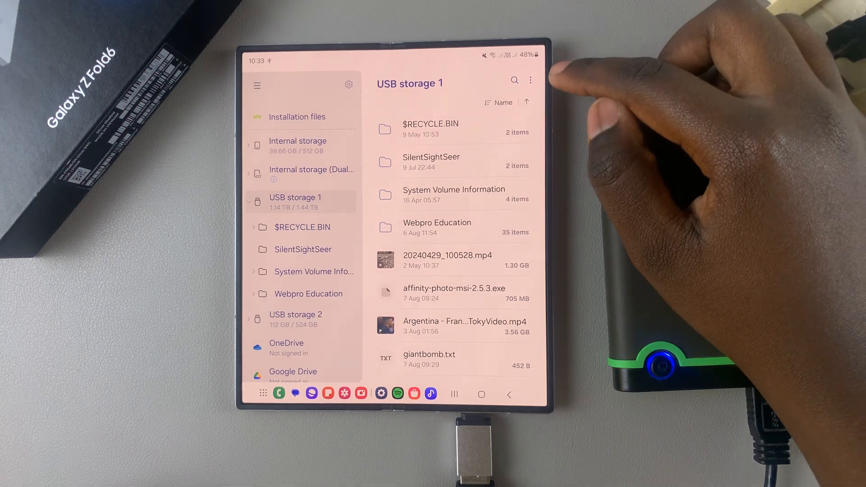
{"action": "left_click", "coordinate": [531, 80]}
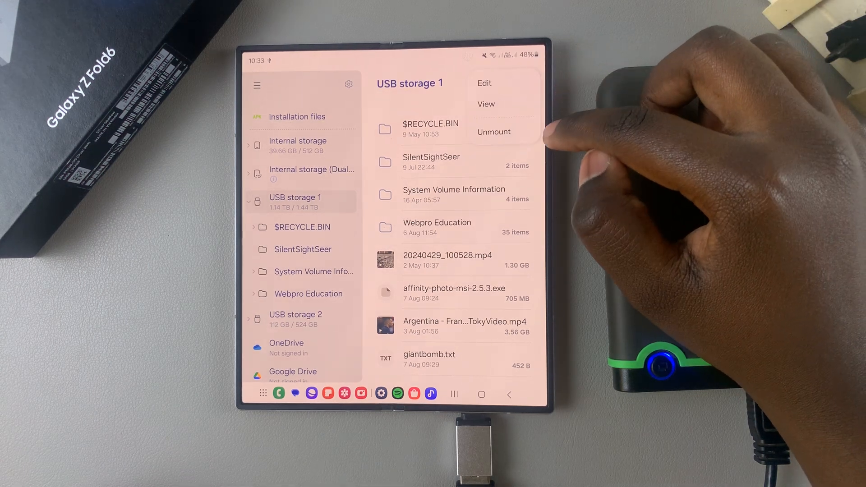
{"action": "left_click", "coordinate": [493, 131]}
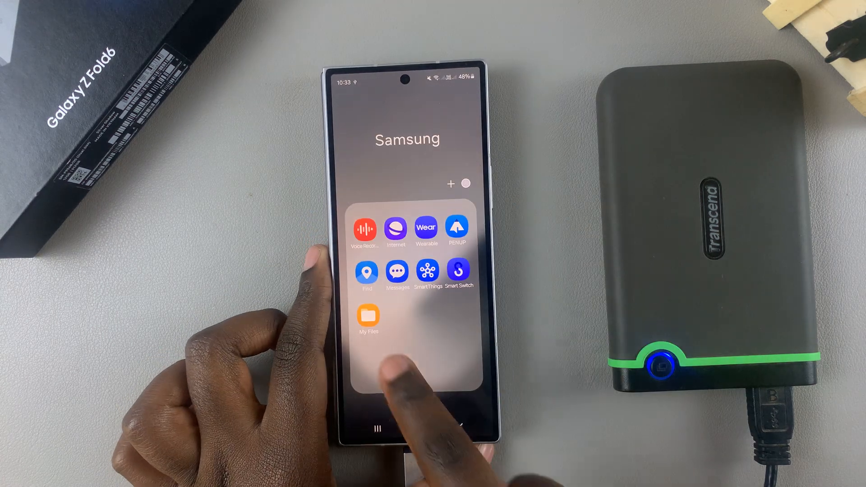
Launch My Files, scroll to Storage, and unmount USB storage 2
{"action": "left_click", "coordinate": [368, 316]}
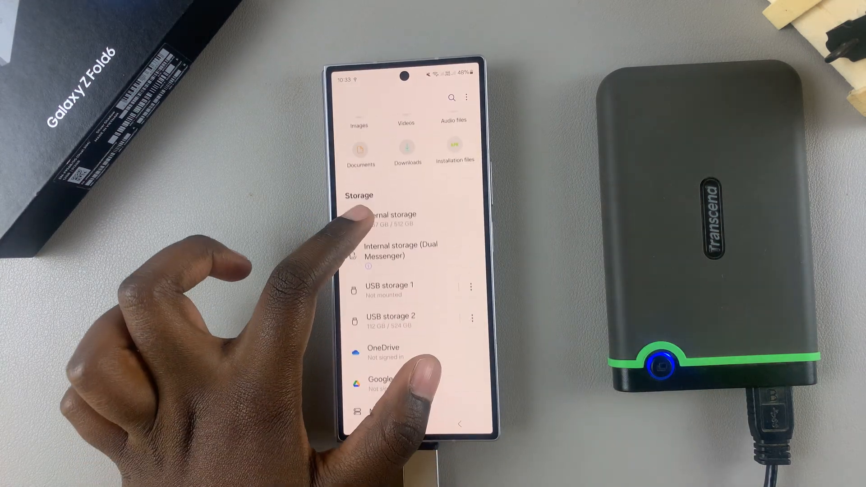
{"action": "scroll", "scroll_direction": "down", "scroll_amount": 3}
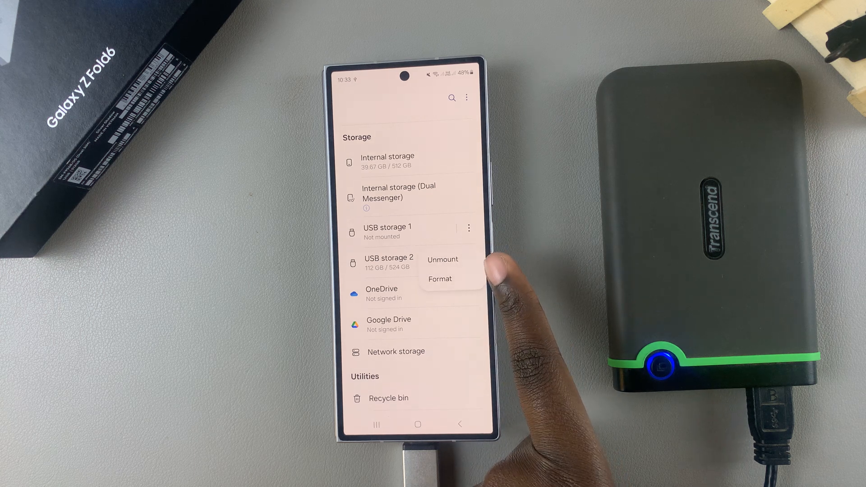
{"action": "left_click", "coordinate": [442, 259]}
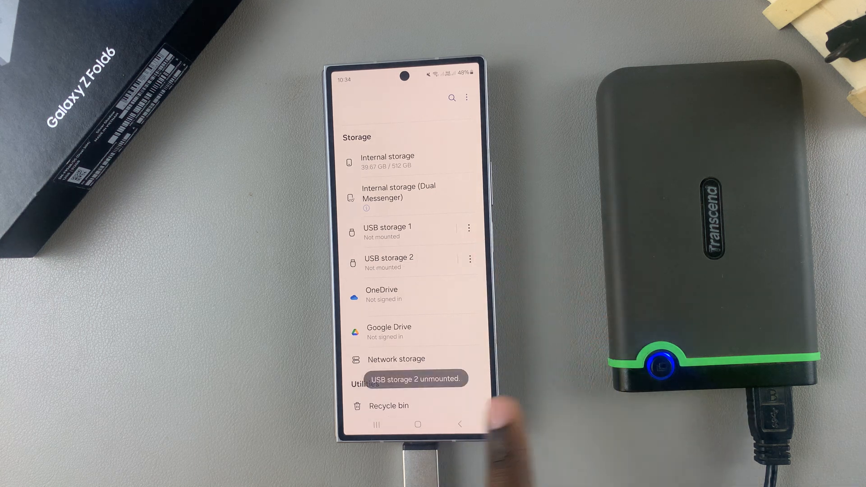